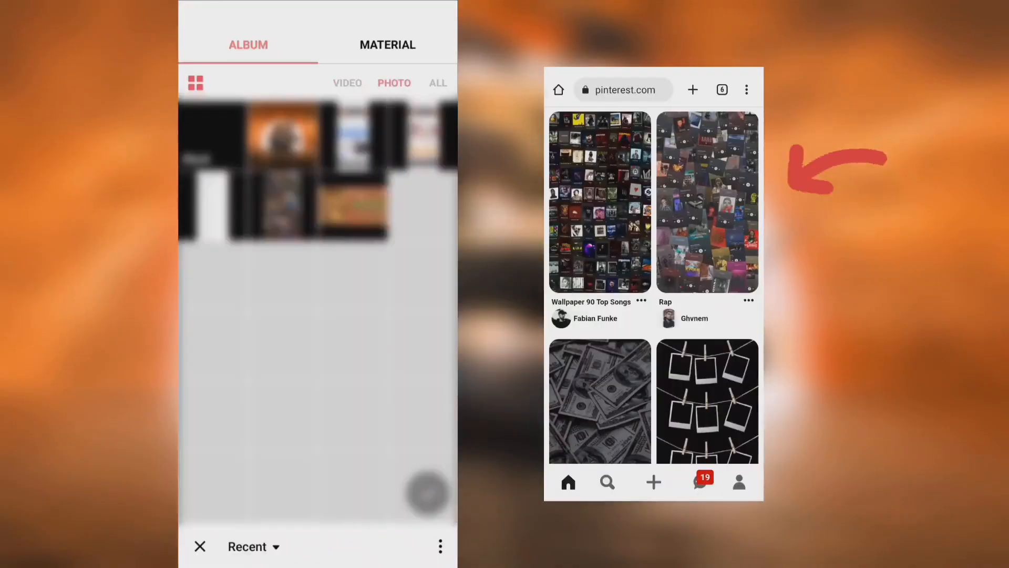
# Scroll the photo album to find the Spotify collage wallpaper
pyautogui.scroll(-3)
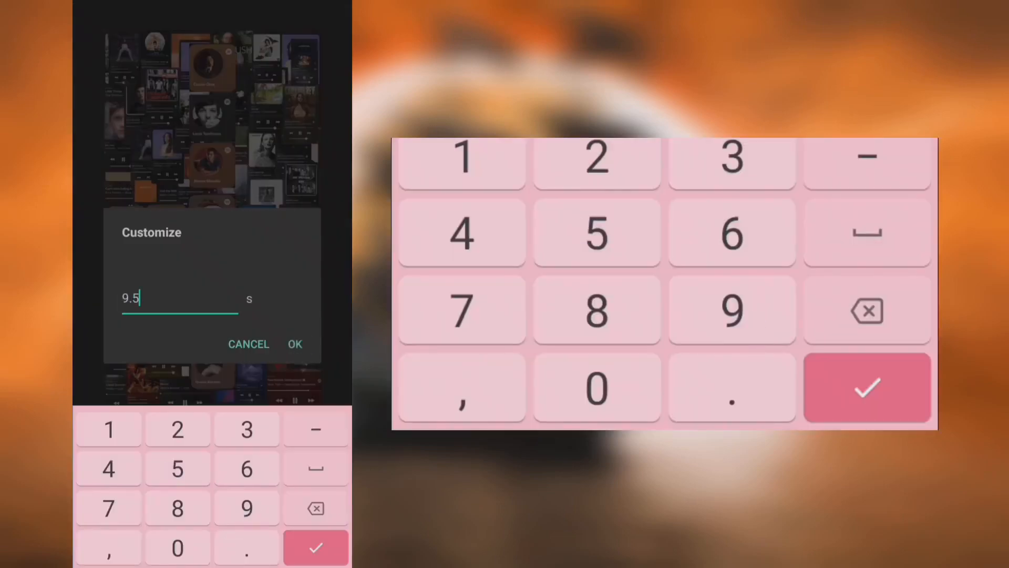
# Confirm a 9.5-second custom duration for the collage and preview it
pyautogui.click(295, 344)
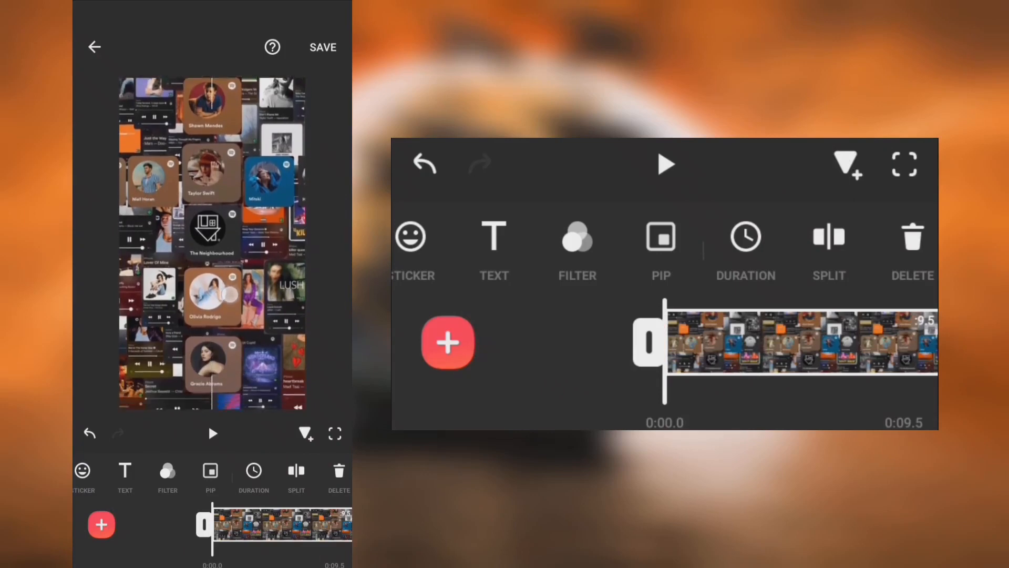
pyautogui.click(665, 164)
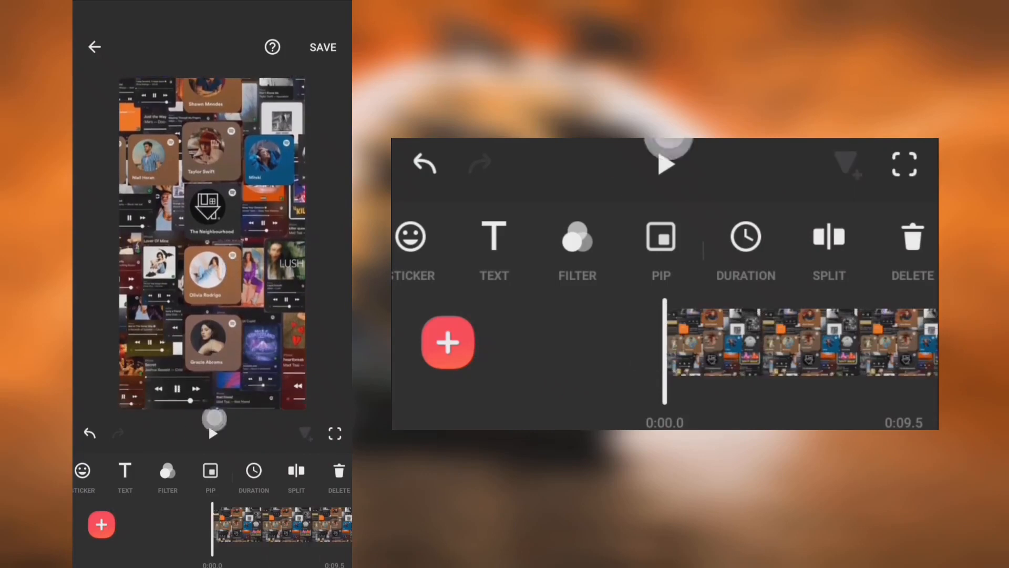
pyautogui.click(665, 164)
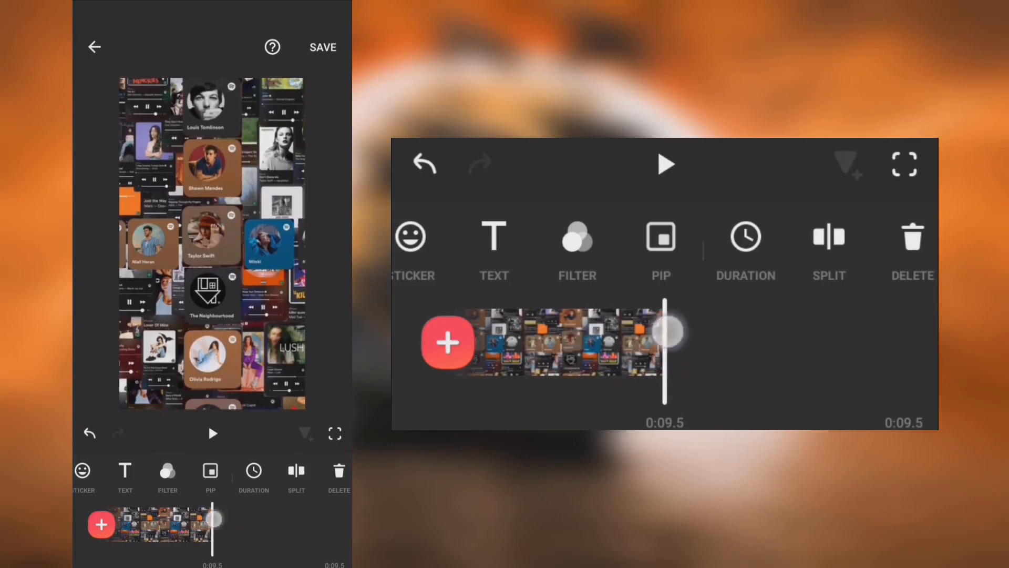
# Drop the collage's Saturation to the minimum for a grayscale look
pyautogui.click(576, 236)
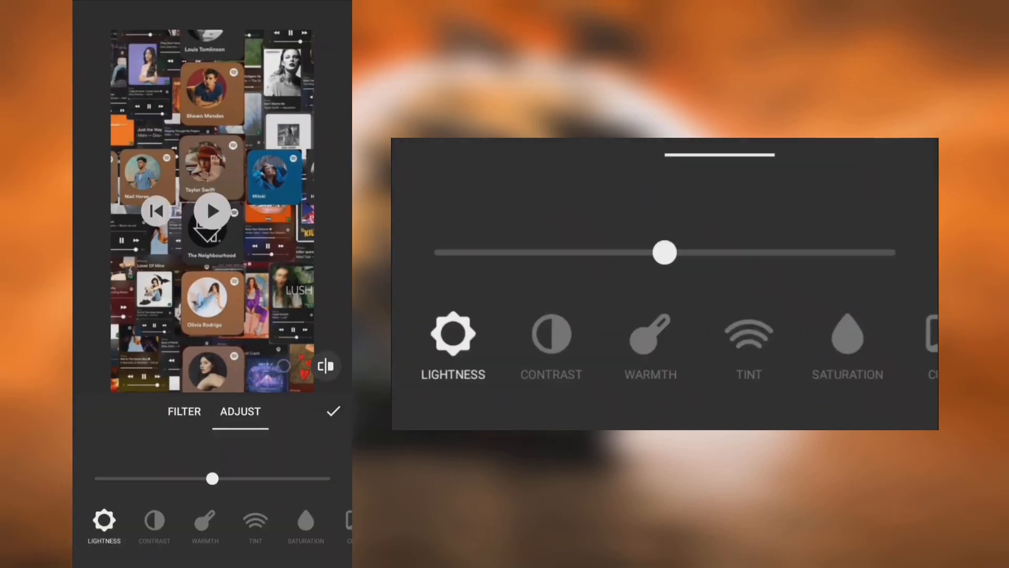
pyautogui.moveTo(665, 251); pyautogui.dragTo(544, 252)
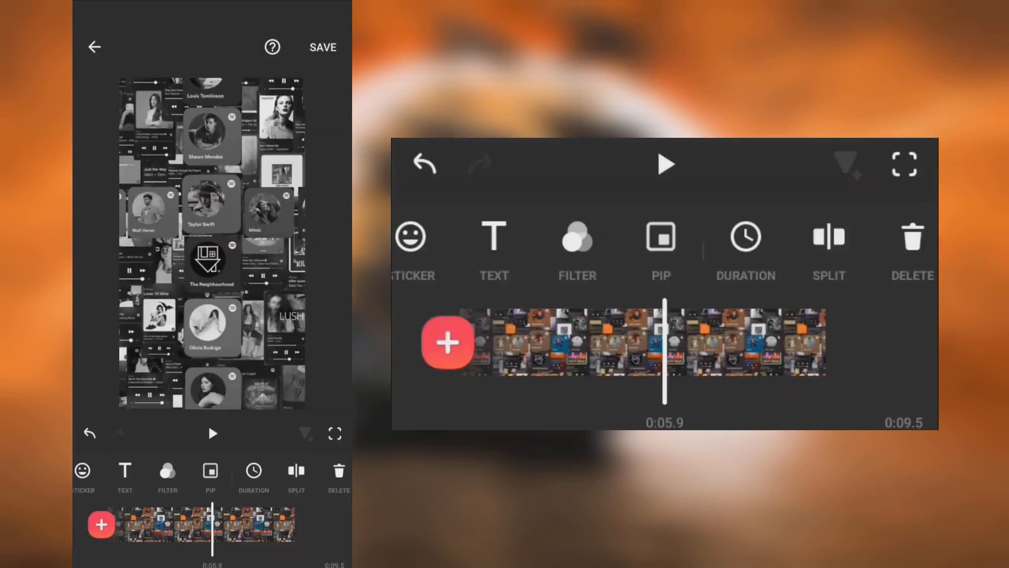
# Add the Slow Down album cover as a PIP overlay with a linear mask
pyautogui.click(660, 236)
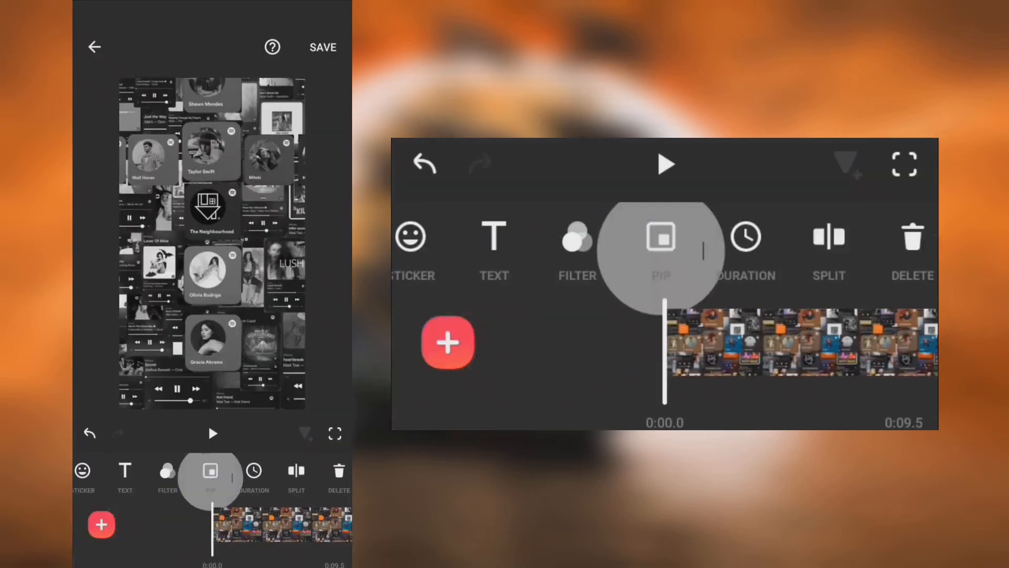
pyautogui.click(101, 524)
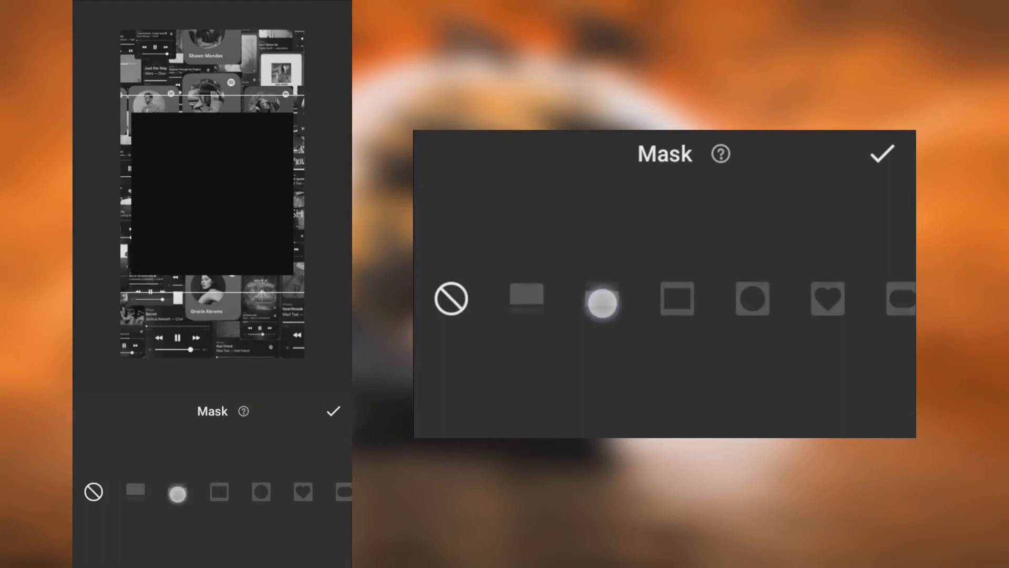
pyautogui.click(603, 298)
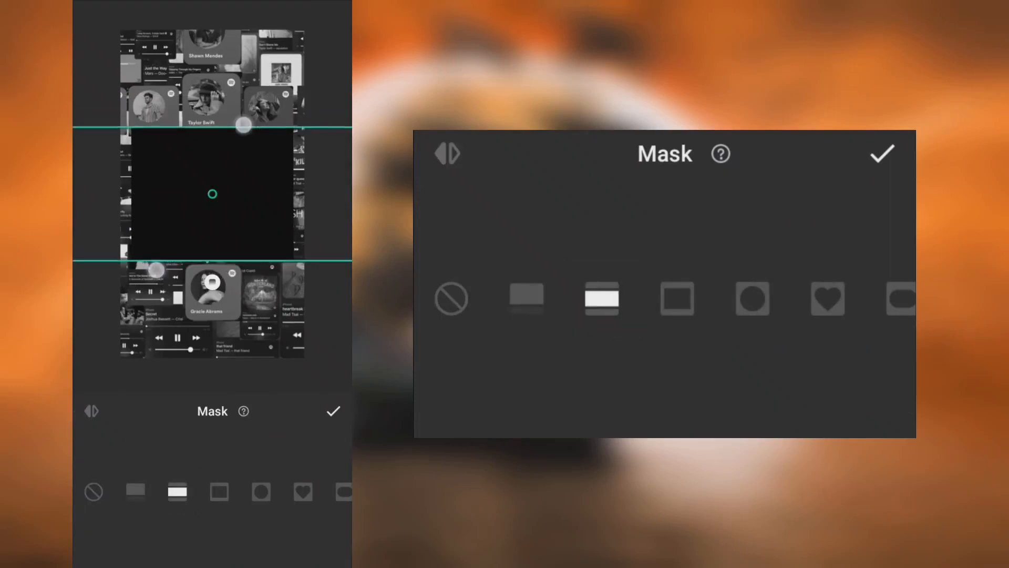
pyautogui.click(333, 410)
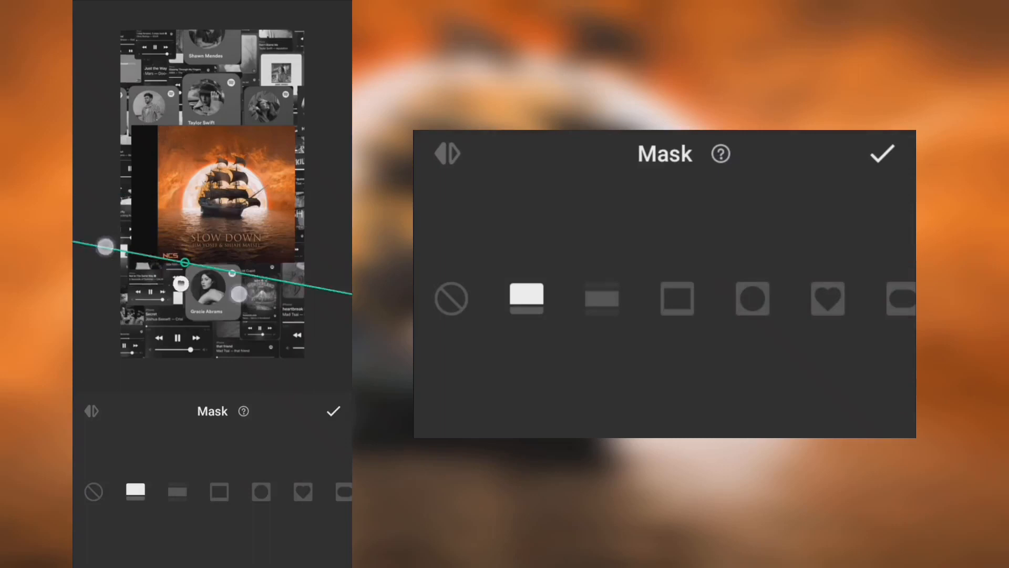
# Angle the linear mask edge across the album cover
pyautogui.moveTo(103, 246); pyautogui.dragTo(164, 263)
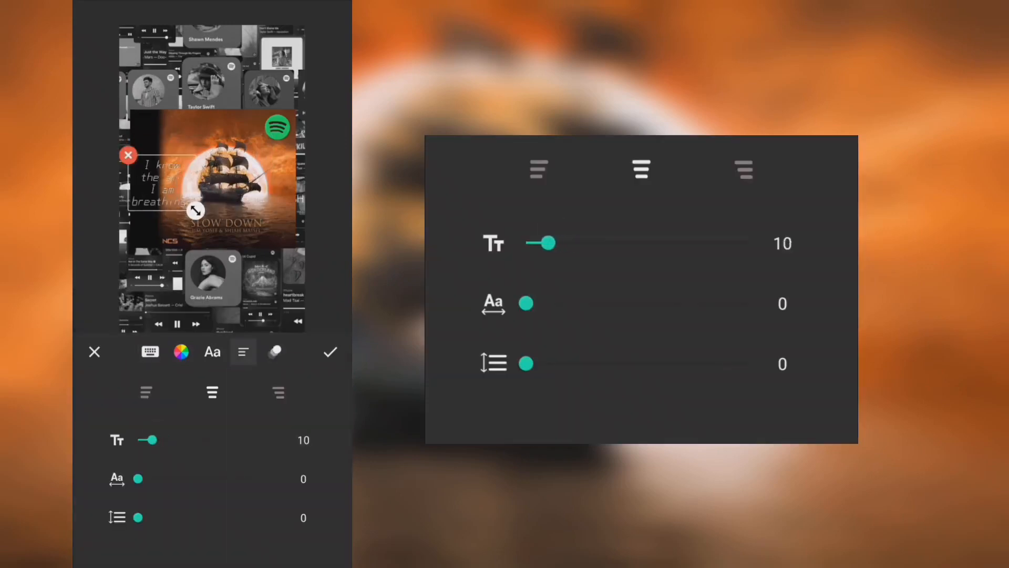
# Adjust the lyric text box settings beside the album cover
pyautogui.click(330, 351)
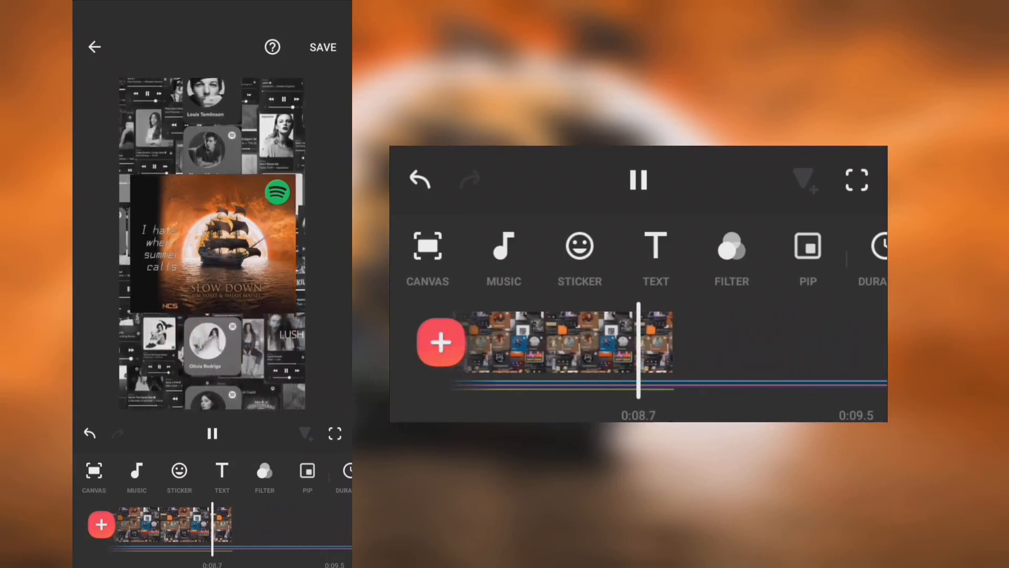
# Stop playback and export the composite video
pyautogui.click(639, 180)
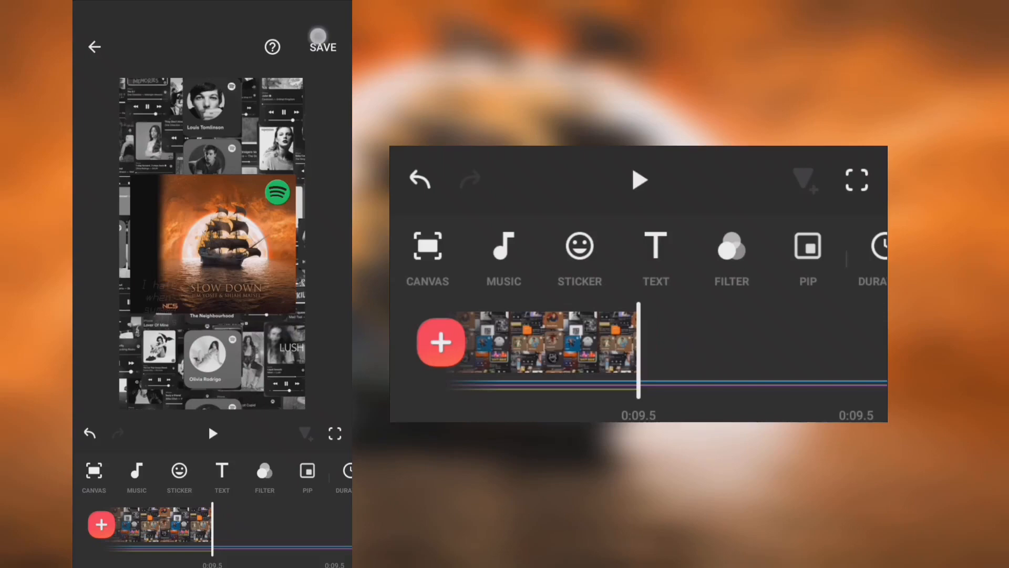
pyautogui.click(322, 39)
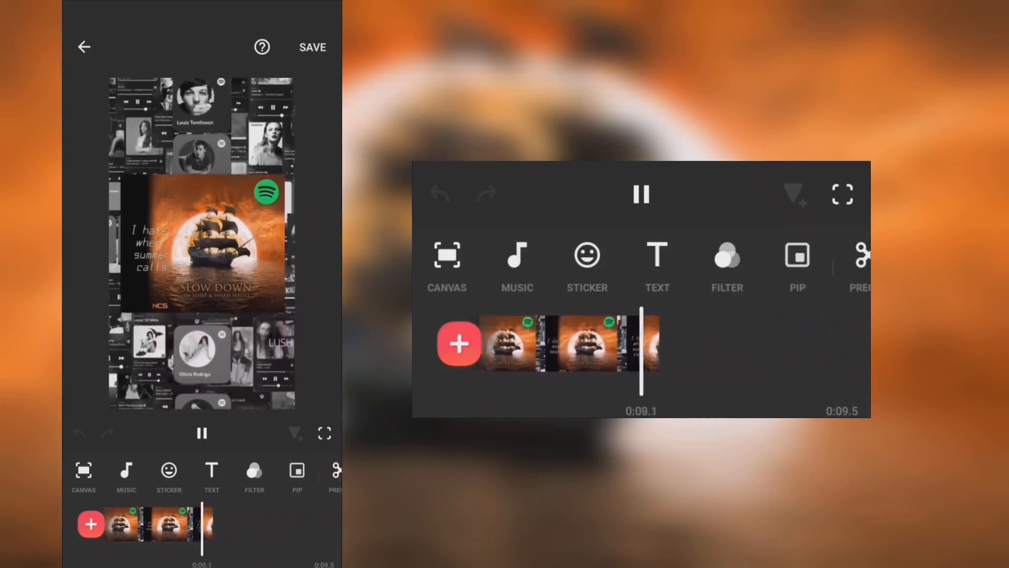
# Bring up the Effect panel for the merged clip
pyautogui.click(641, 194)
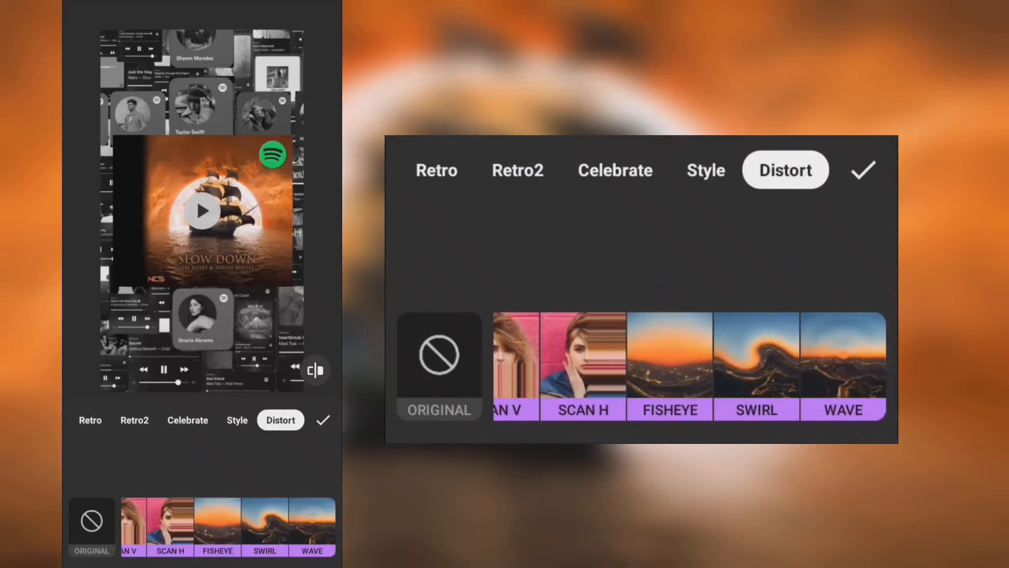
# Apply the Wave distortion and extend it to the video end
pyautogui.click(843, 357)
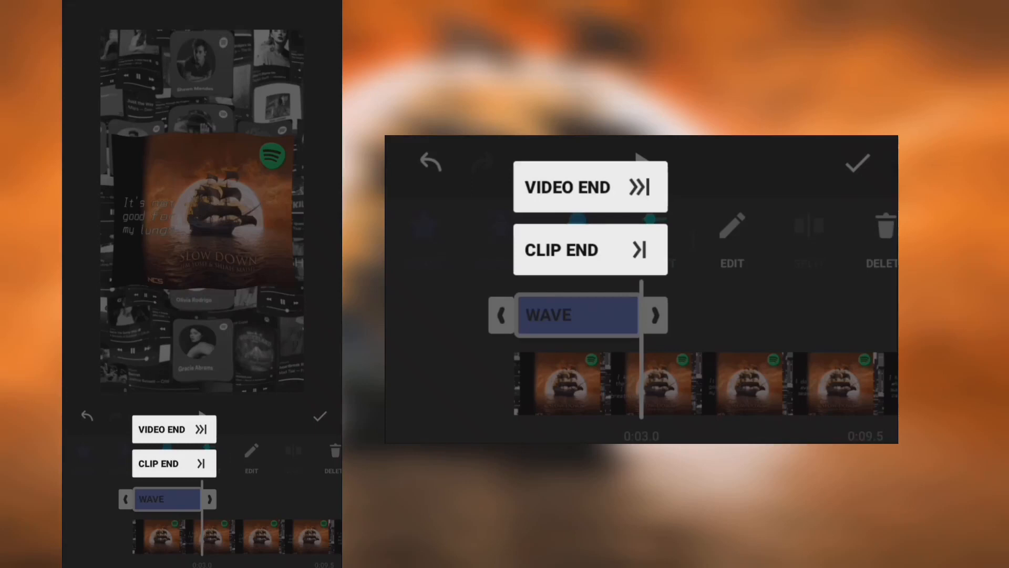
pyautogui.click(567, 186)
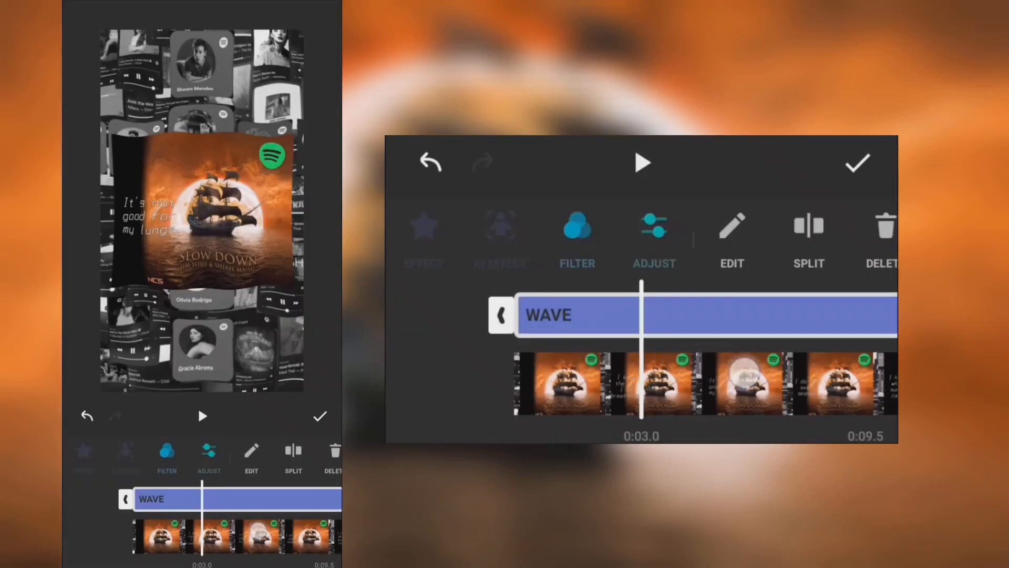